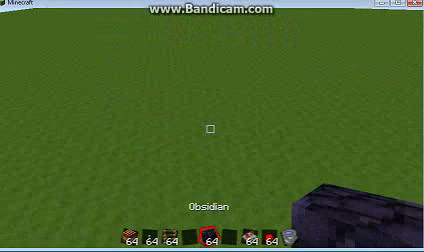
mouse_move(212, 126)
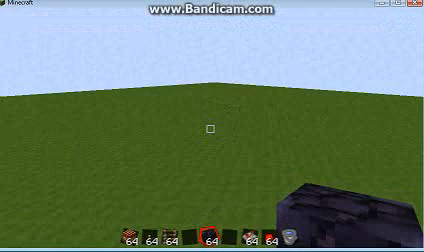
mouse_move(212, 126)
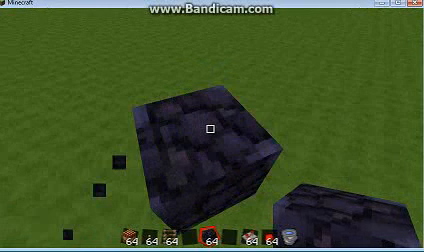
- Place obsidian on the grass to start the cannon's flat rectangular base
left_click(208, 132)
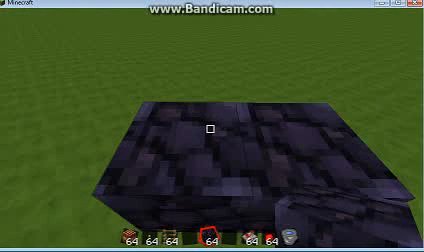
mouse_move(212, 126)
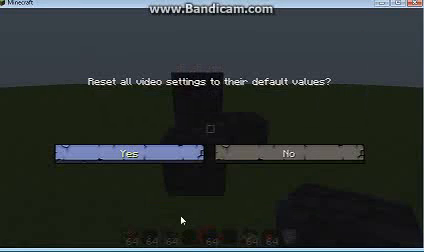
mouse_move(212, 152)
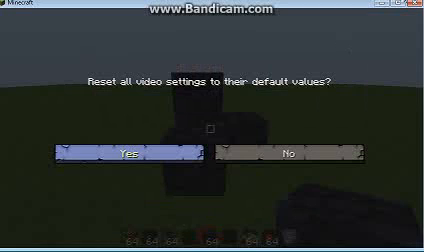
left_click(128, 152)
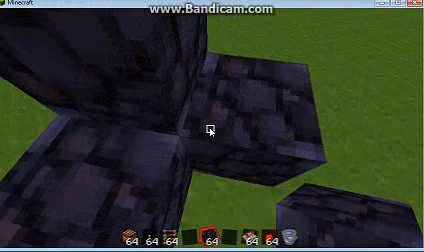
mouse_move(212, 126)
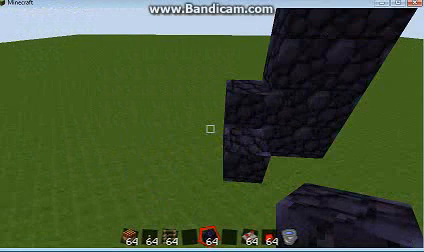
mouse_move(212, 126)
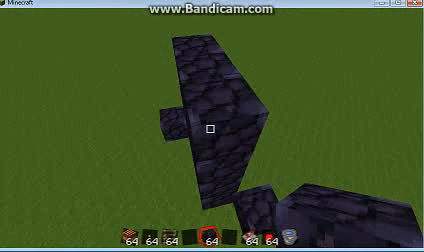
mouse_move(212, 126)
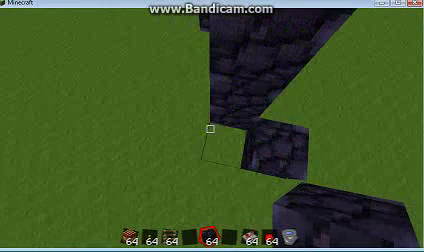
mouse_move(212, 126)
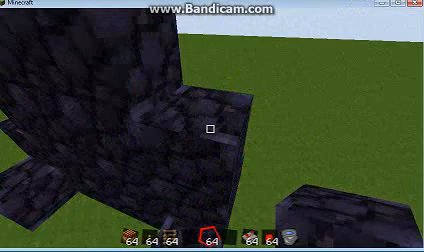
mouse_move(212, 126)
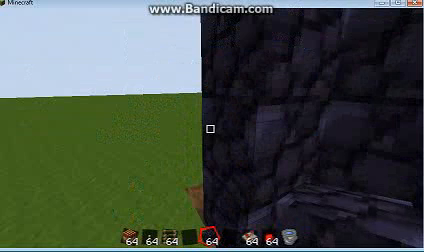
mouse_move(212, 126)
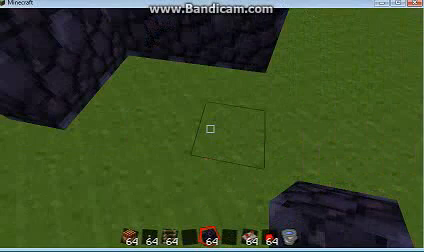
mouse_move(212, 126)
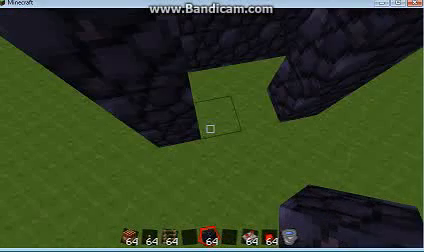
mouse_move(212, 126)
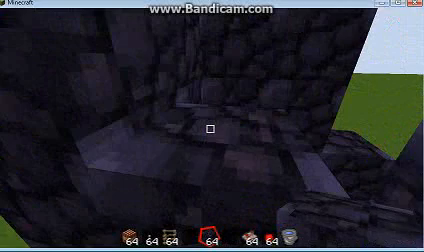
- Pause the game to bring up the menu after finishing the obsidian channel walls
key("Escape")
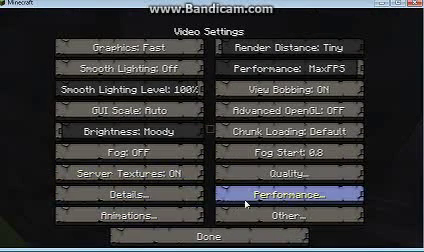
- Review Video Settings and Details, then return to the Game menu via Done twice
left_click(316, 190)
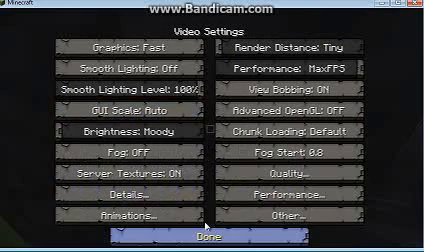
mouse_move(300, 90)
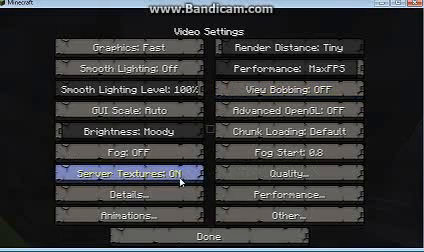
left_click(114, 192)
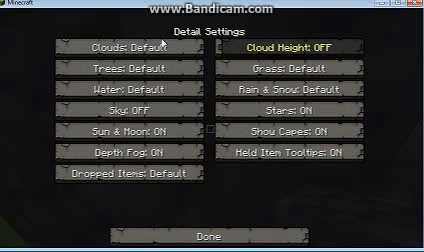
left_click(118, 50)
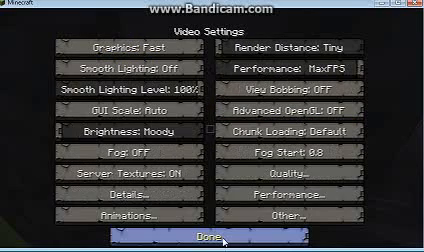
left_click(212, 236)
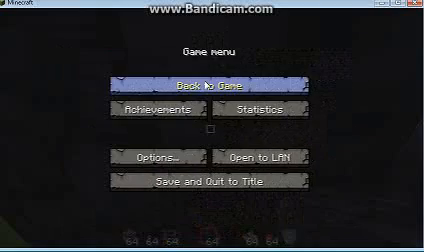
- Return to the world with Back to Game to continue building the cannon
left_click(212, 84)
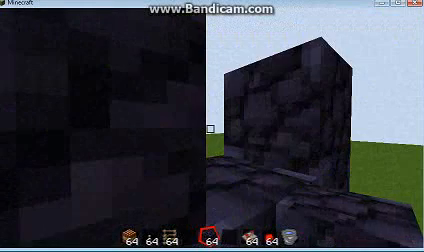
mouse_move(212, 126)
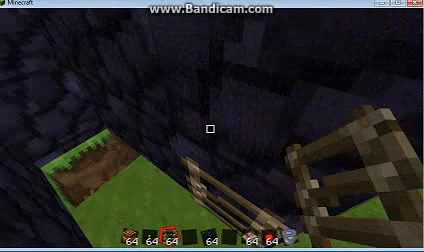
mouse_move(212, 126)
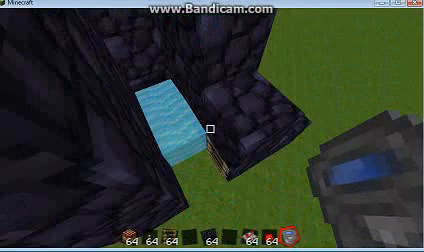
mouse_move(212, 126)
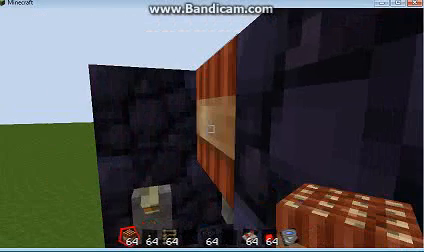
mouse_move(212, 126)
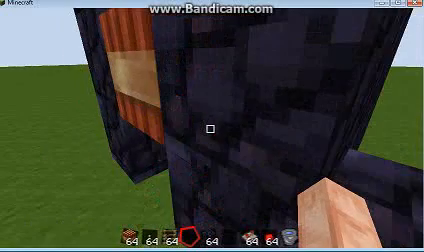
mouse_move(212, 126)
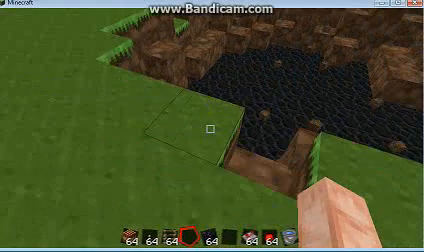
mouse_move(212, 126)
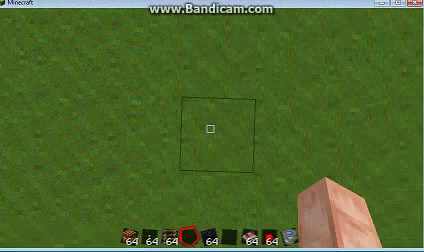